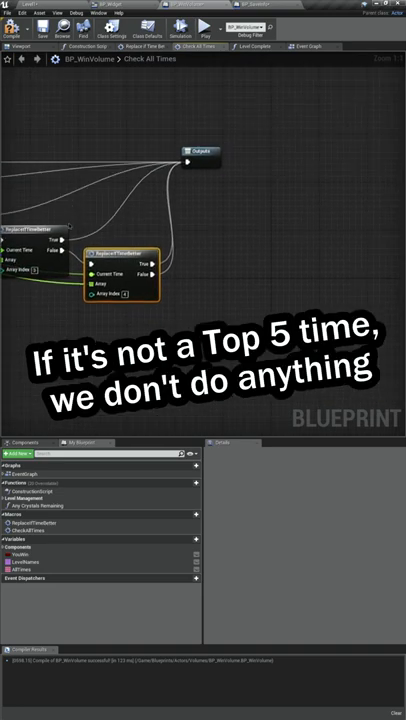
- Switch to the Level Complete graph, which feeds game time and best times into CheckAllTimes
left_click(255, 46)
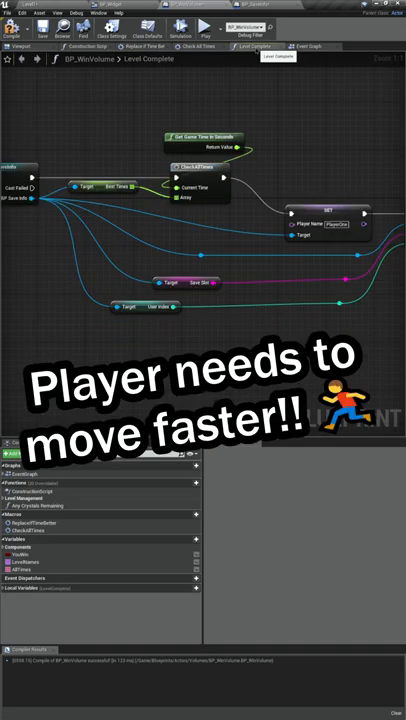